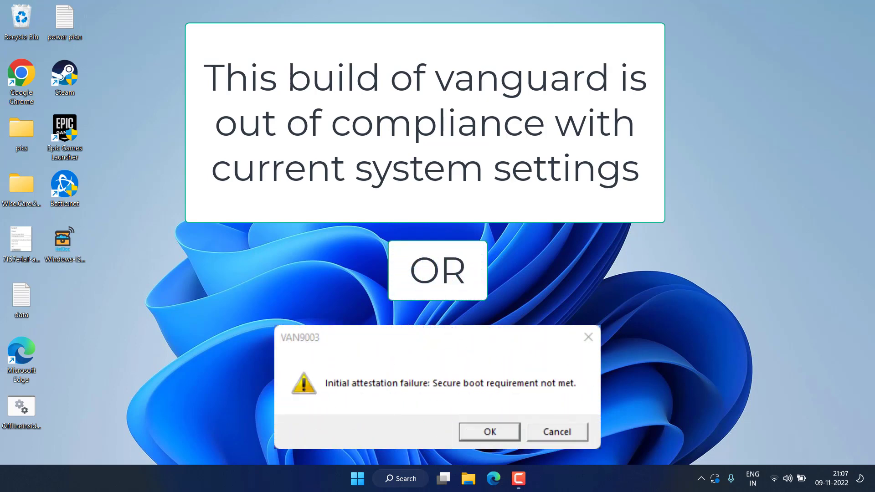
Step: Bring up the Start quick-link menu with Run, Task Manager and Settings shortcuts
left_click(488, 431)
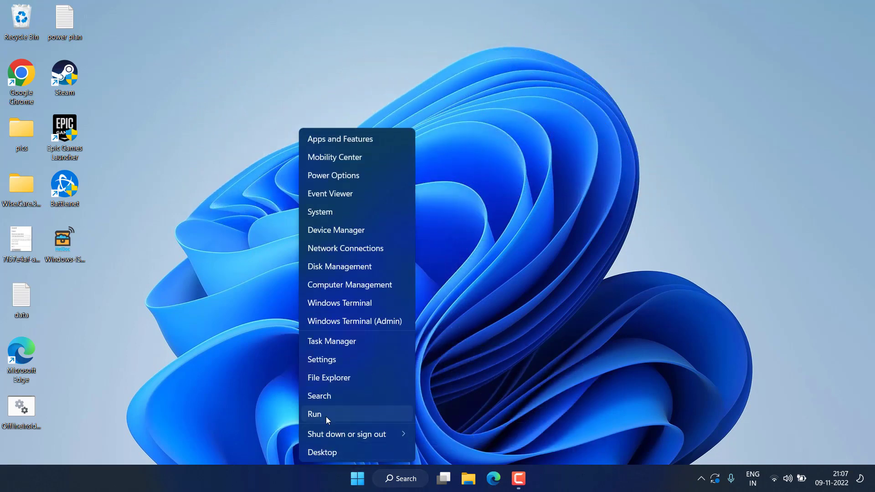
Step: Launch the TPM Management console via Run with tpm.msc
left_click(315, 414)
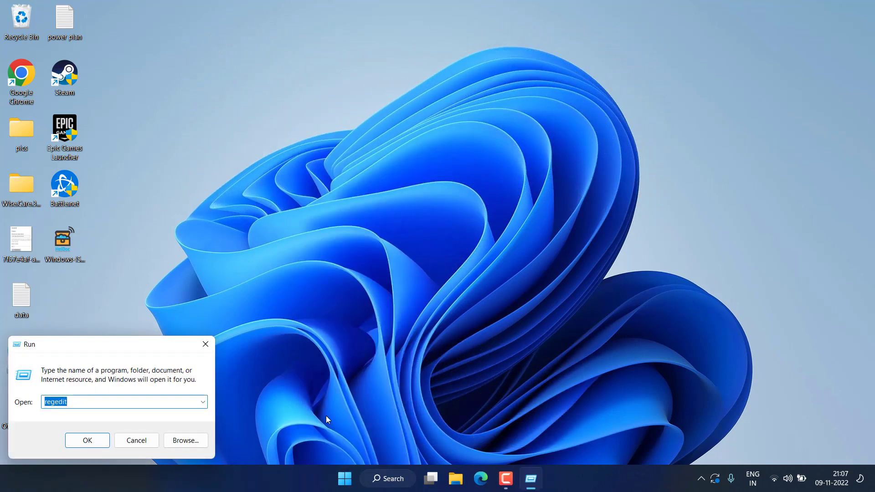
type("tpm.msc")
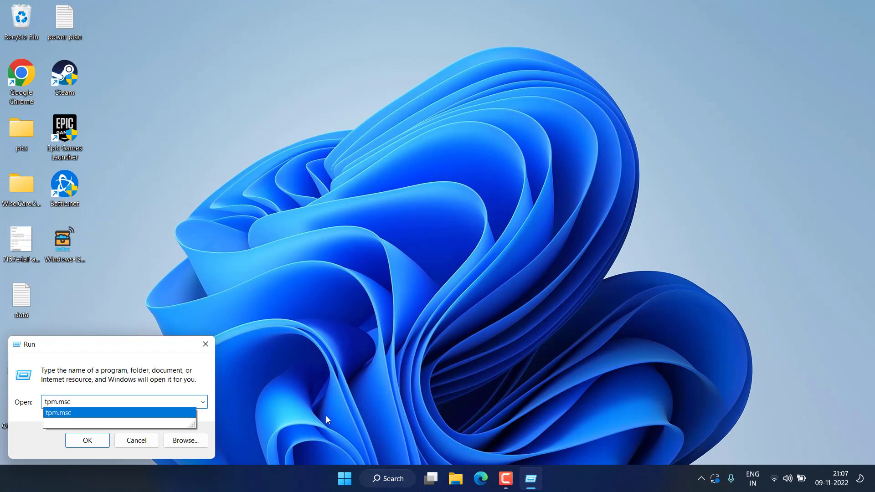
left_click(87, 440)
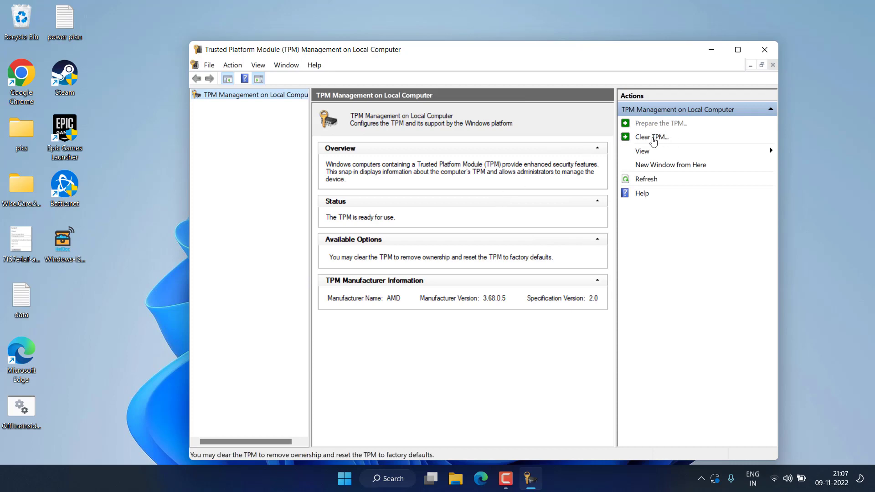
Step: Start Clear TPM, cancel the warning without restarting, and close the console
left_click(651, 137)
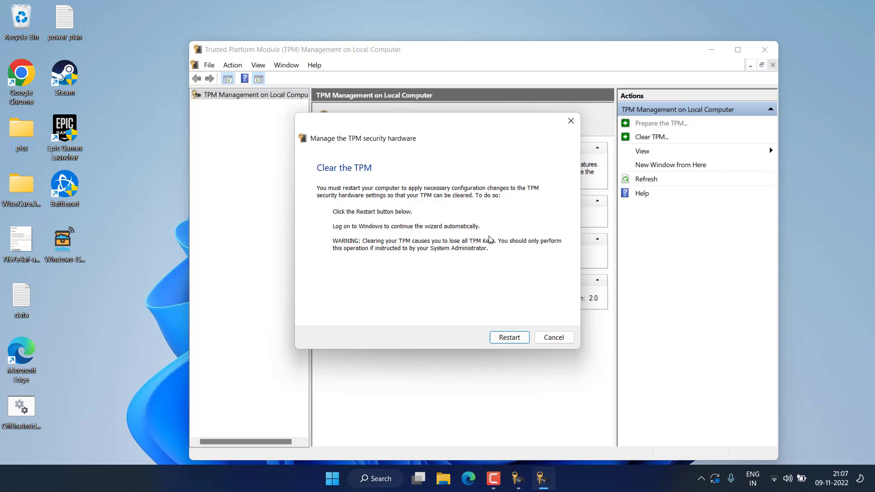
mouse_move(339, 247)
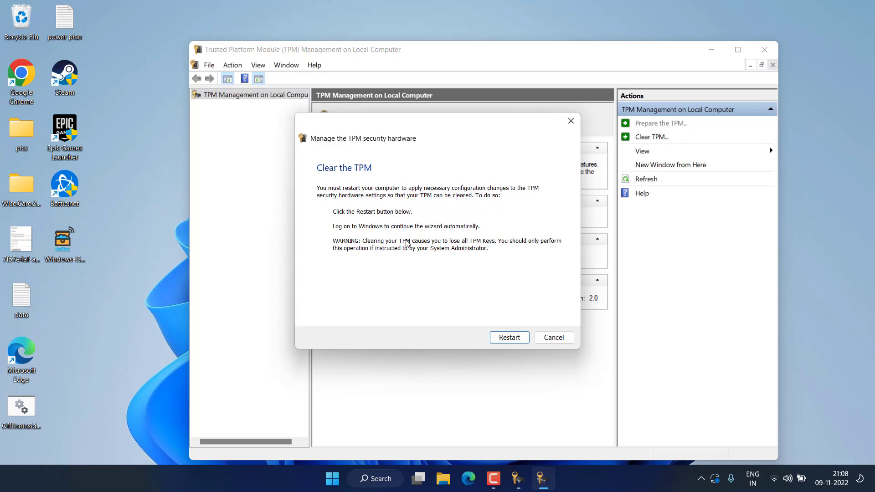
left_click(553, 337)
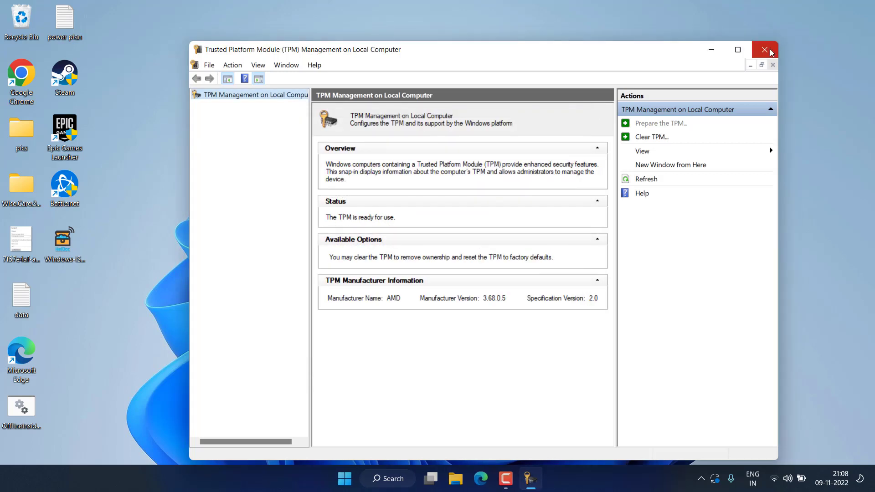
left_click(763, 49)
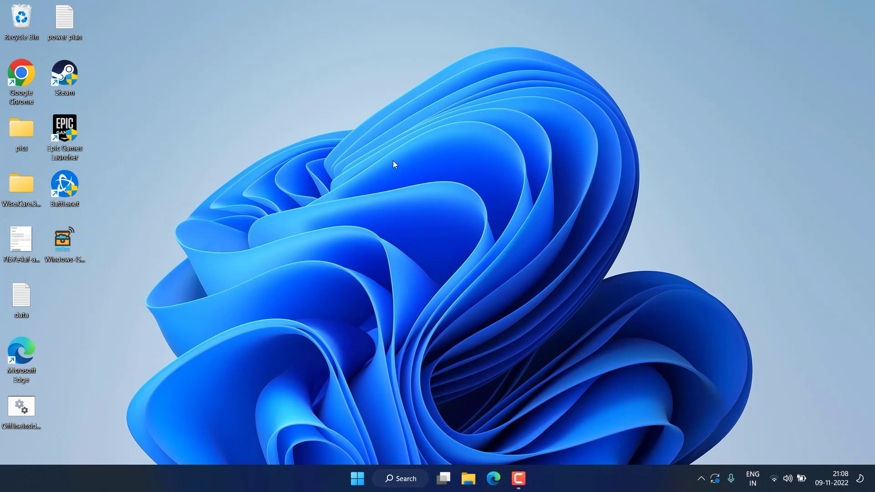
Step: Restart the PC into Advanced startup from the Settings Recovery page
left_click(529, 478)
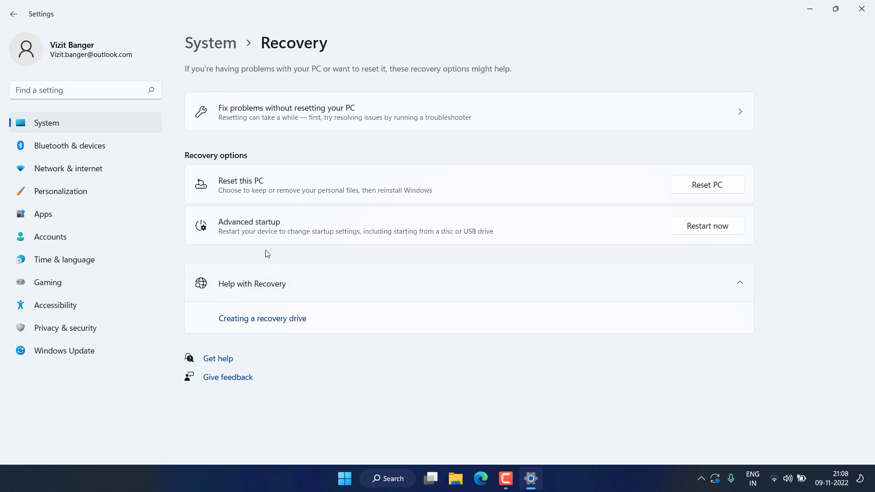
mouse_move(229, 230)
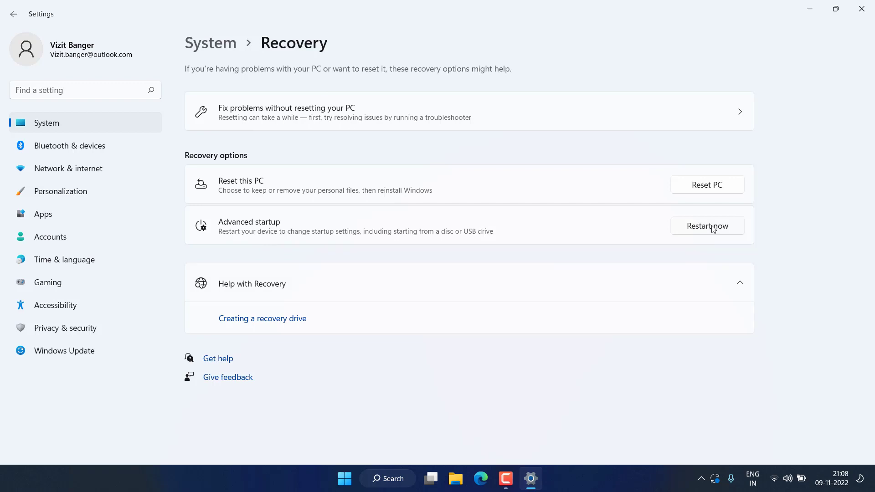
mouse_move(709, 228)
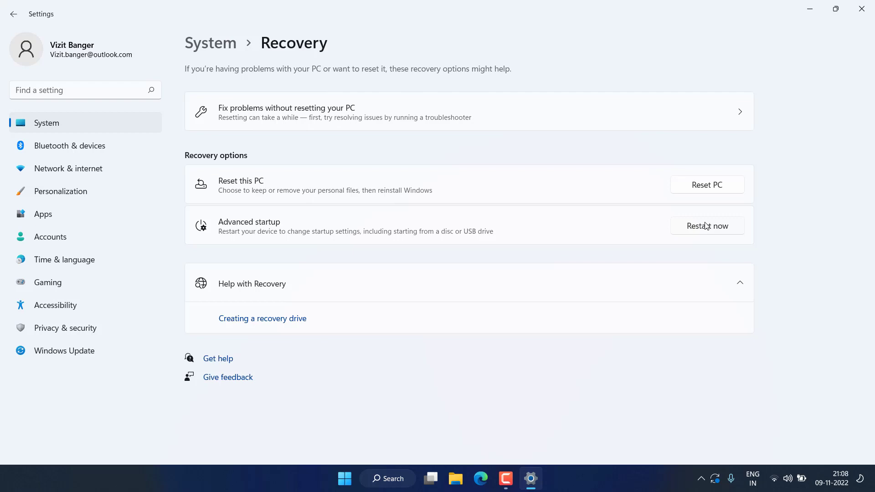
left_click(706, 225)
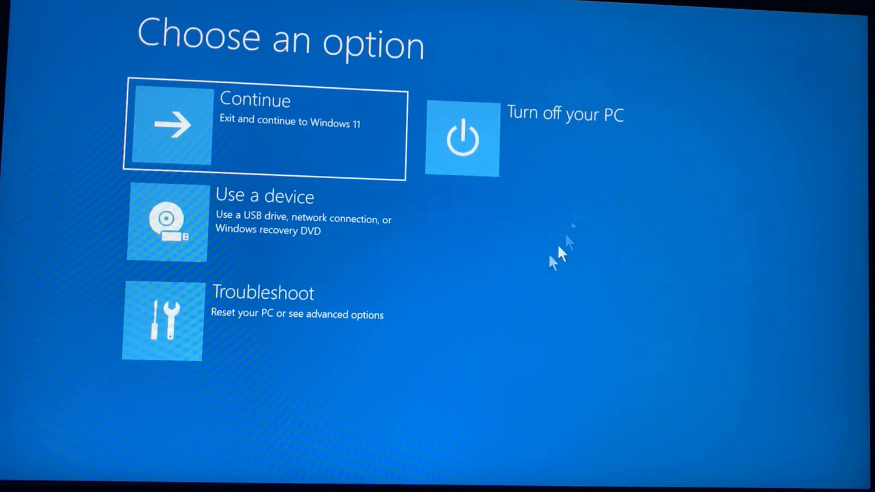
mouse_move(226, 324)
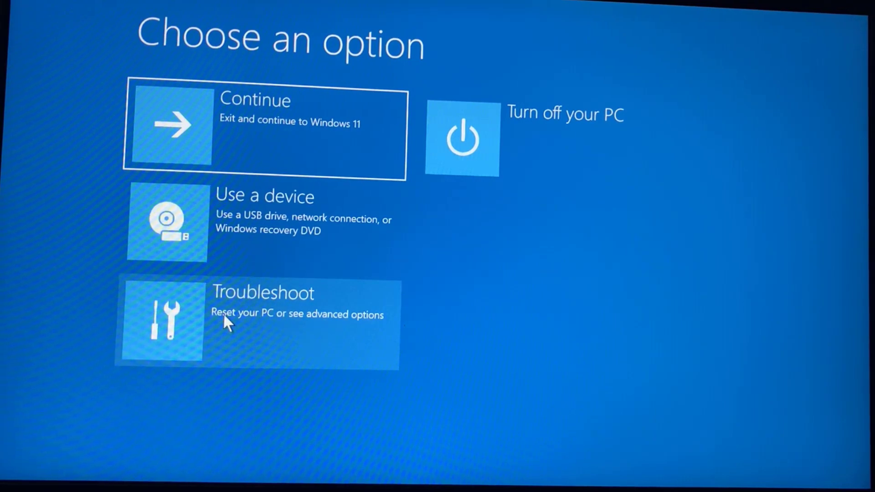
Step: Go through Troubleshoot to UEFI Firmware Settings and restart into firmware
left_click(257, 323)
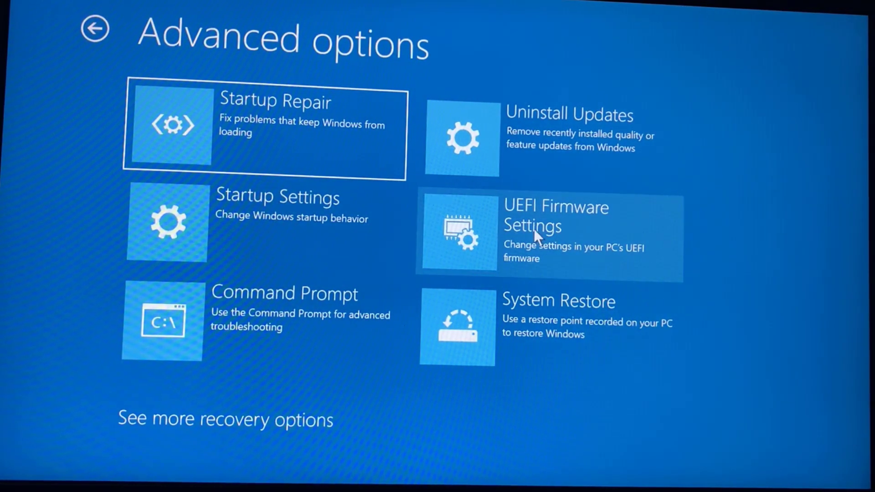
mouse_move(586, 234)
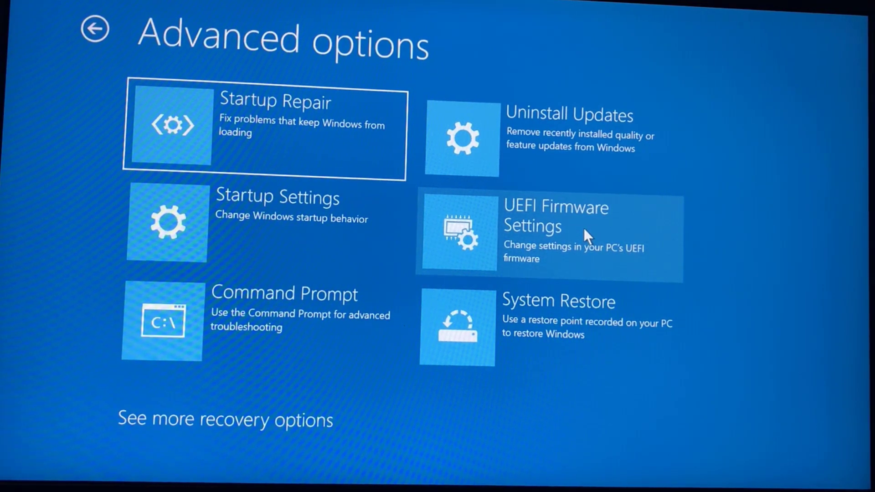
left_click(552, 229)
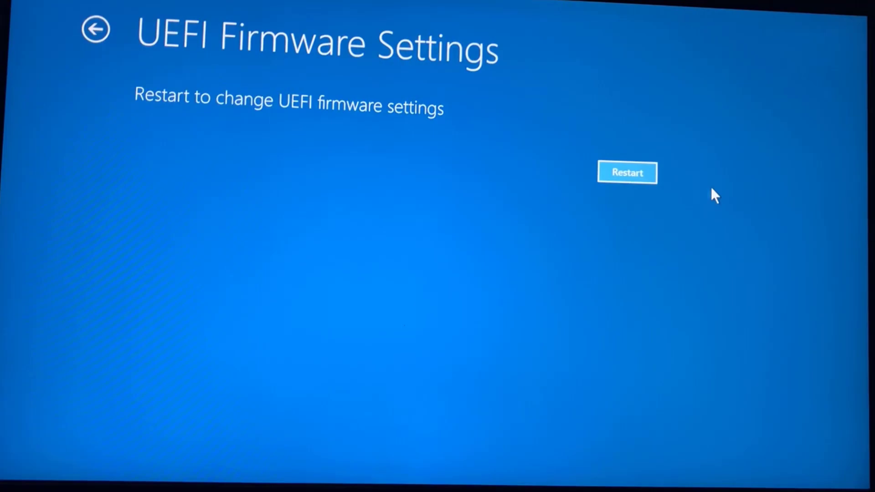
left_click(627, 172)
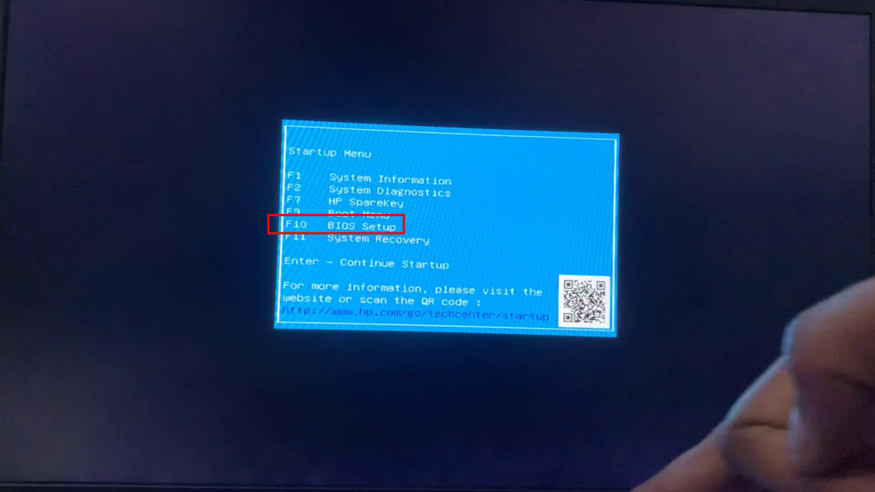
Step: Enter HP BIOS Setup from the startup menu with F10
key("f10")
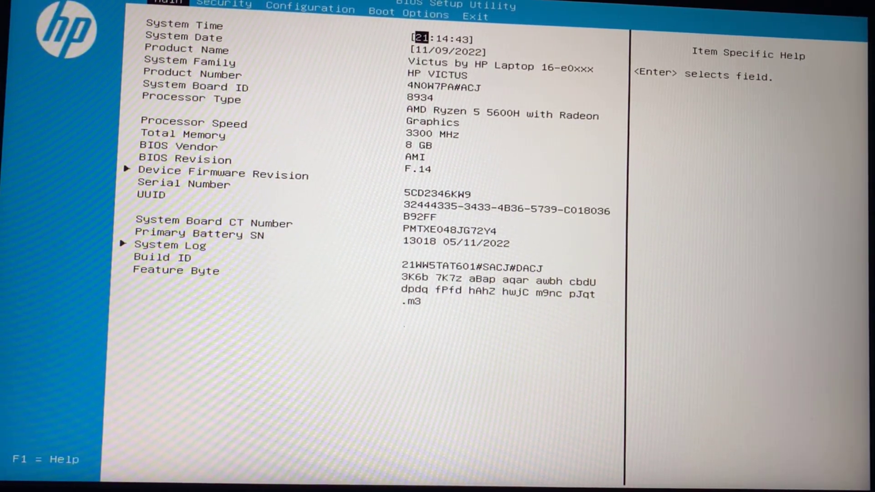
Step: Switch to the Security tab and select the Clear TPM item
left_click(225, 5)
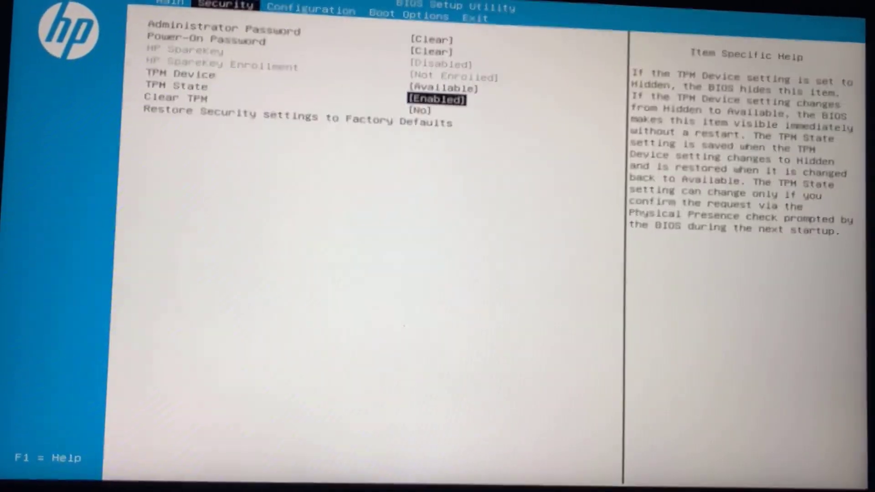
left_click(409, 13)
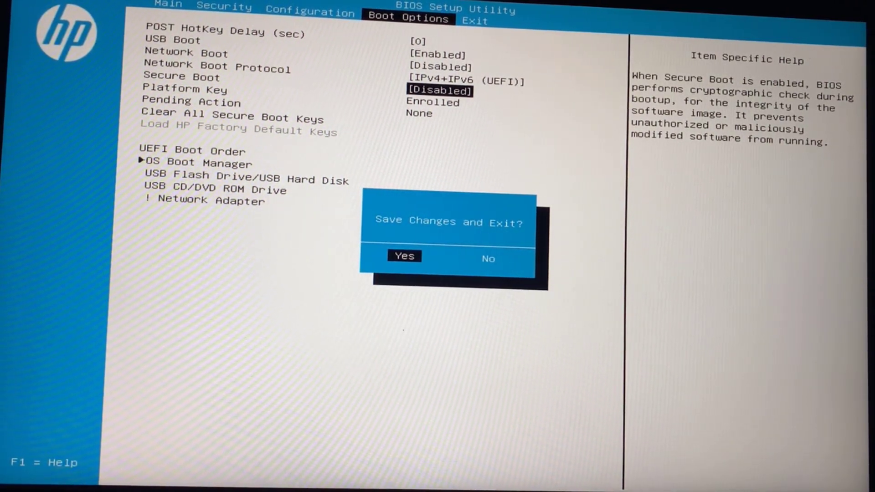
Step: Confirm Yes to save the Secure Boot Disabled change and exit
left_click(403, 256)
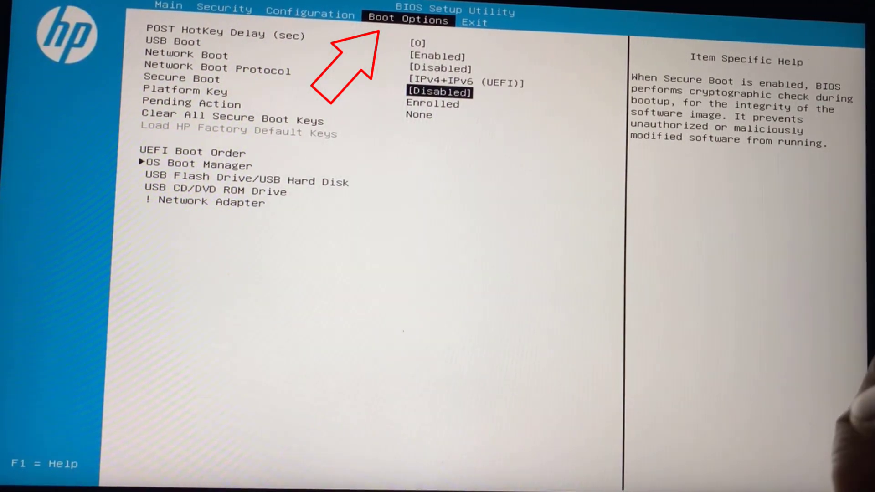
Step: Set Secure Boot back to Enabled and confirm saving the changes on exit
left_click(441, 92)
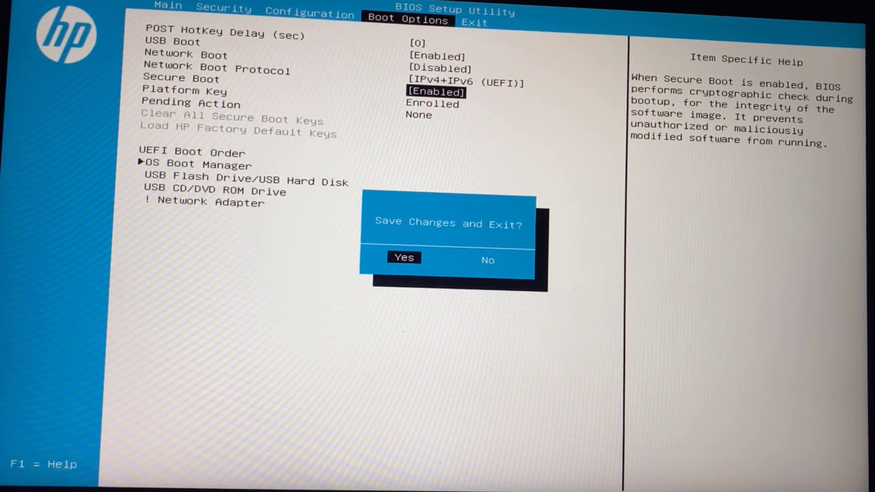
left_click(403, 258)
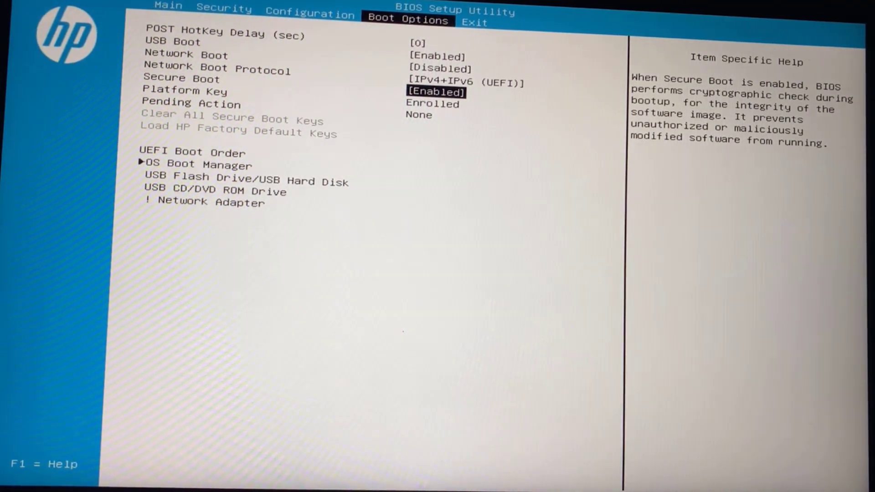